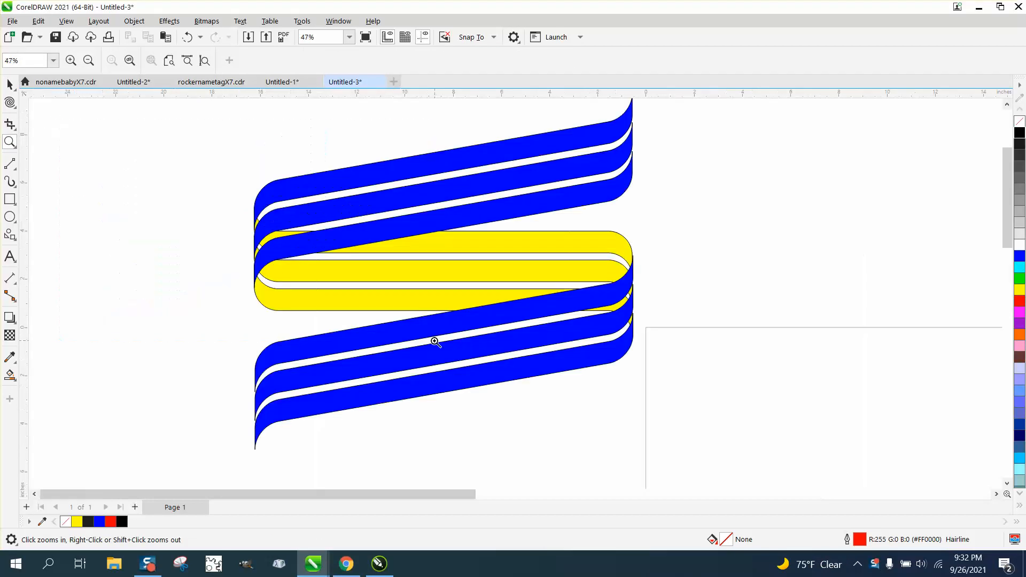
{"action": "mouse_move", "coordinate": [589, 272]}
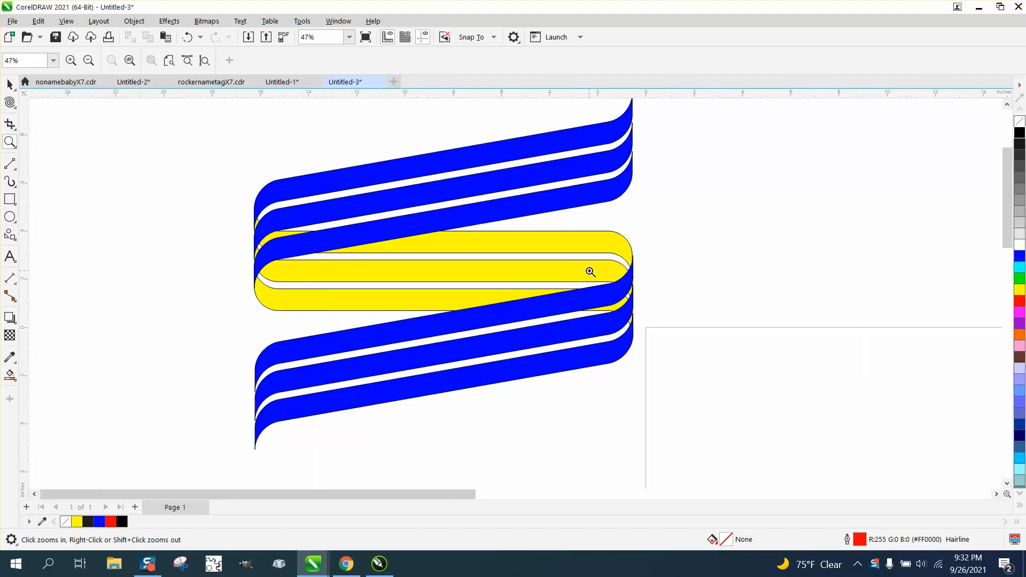
Draw a wide rectangle on the page and round its corners
{"action": "right_click", "coordinate": [588, 271]}
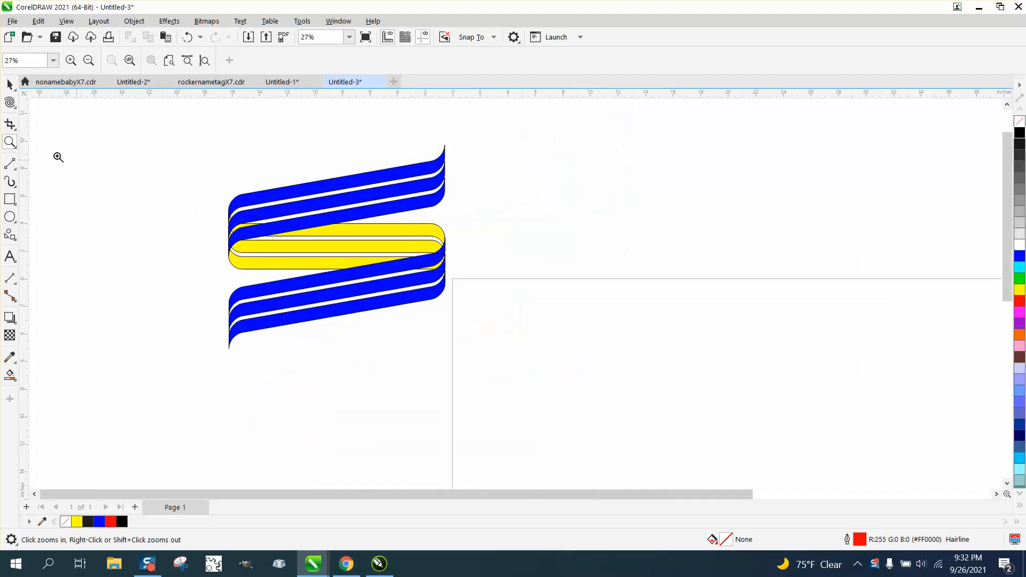
{"action": "left_click", "coordinate": [9, 200]}
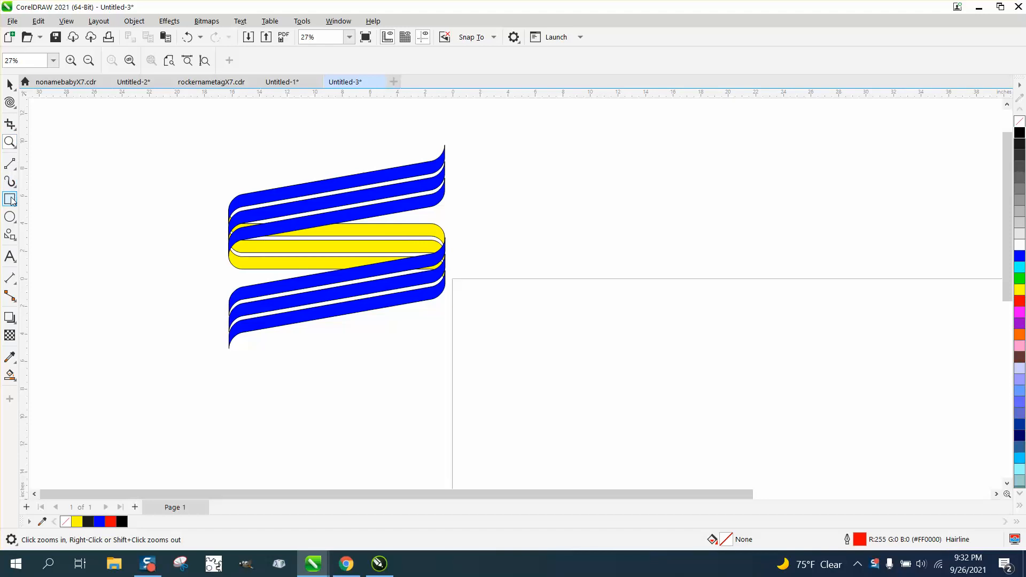
{"action": "left_click_drag", "start_coordinate": [549, 313], "coordinate": [731, 385]}
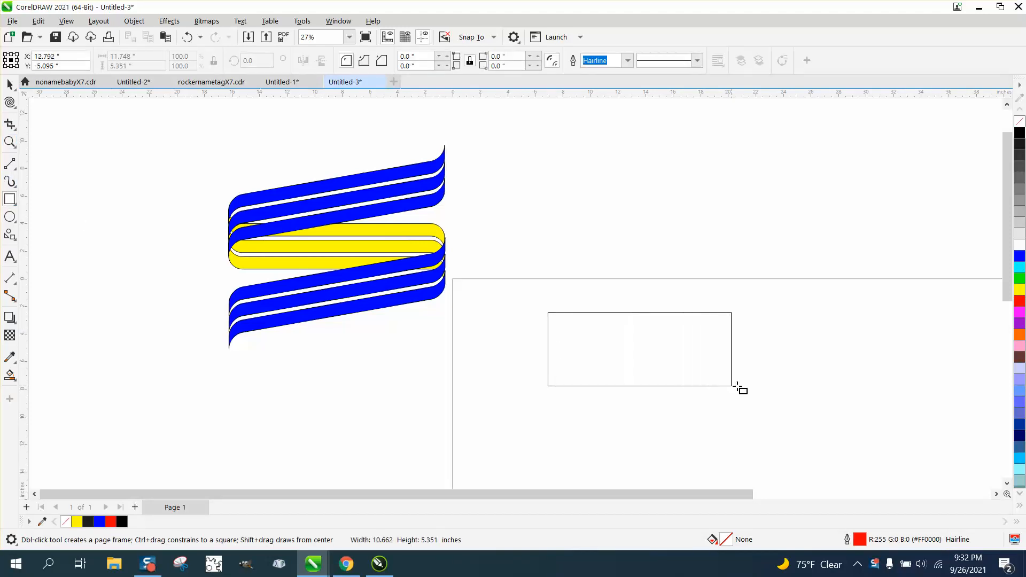
{"action": "left_click_drag", "start_coordinate": [734, 389], "coordinate": [780, 398]}
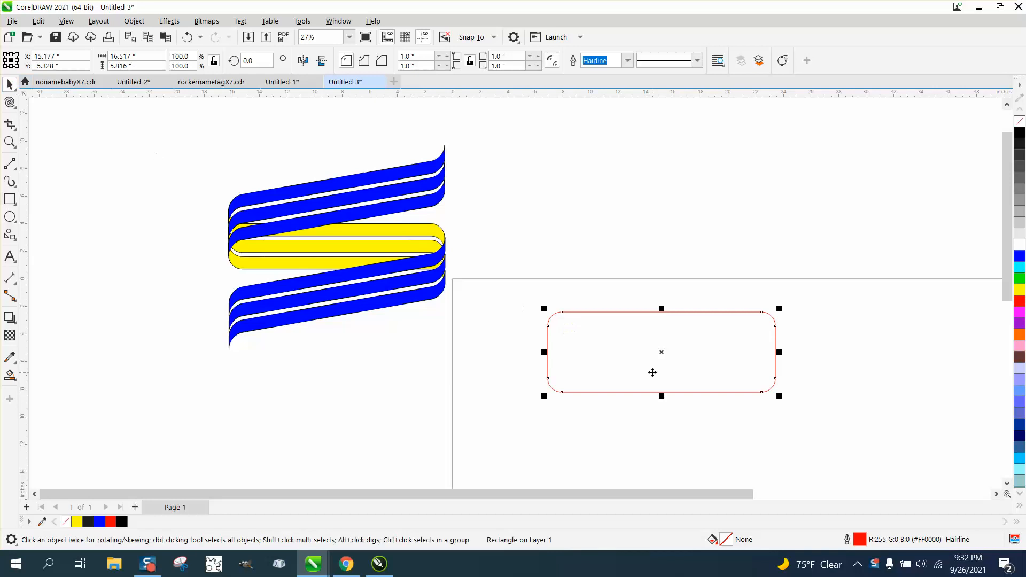
Place a duplicate rectangle slightly lower and trim the two into one band outline
{"action": "left_click", "coordinate": [9, 142]}
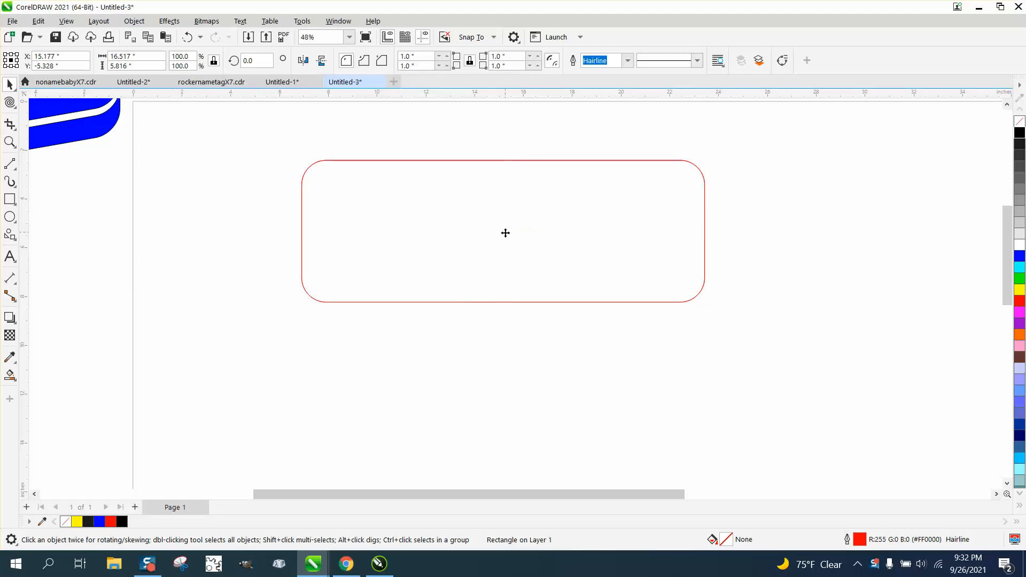
{"action": "left_click_drag", "start_coordinate": [505, 233], "coordinate": [508, 266]}
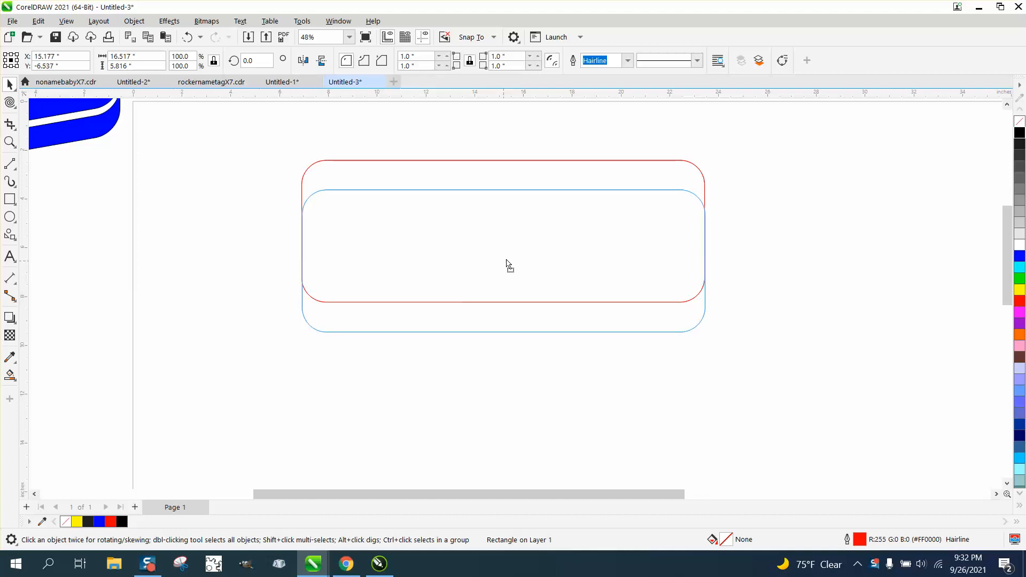
{"action": "left_click", "coordinate": [504, 265]}
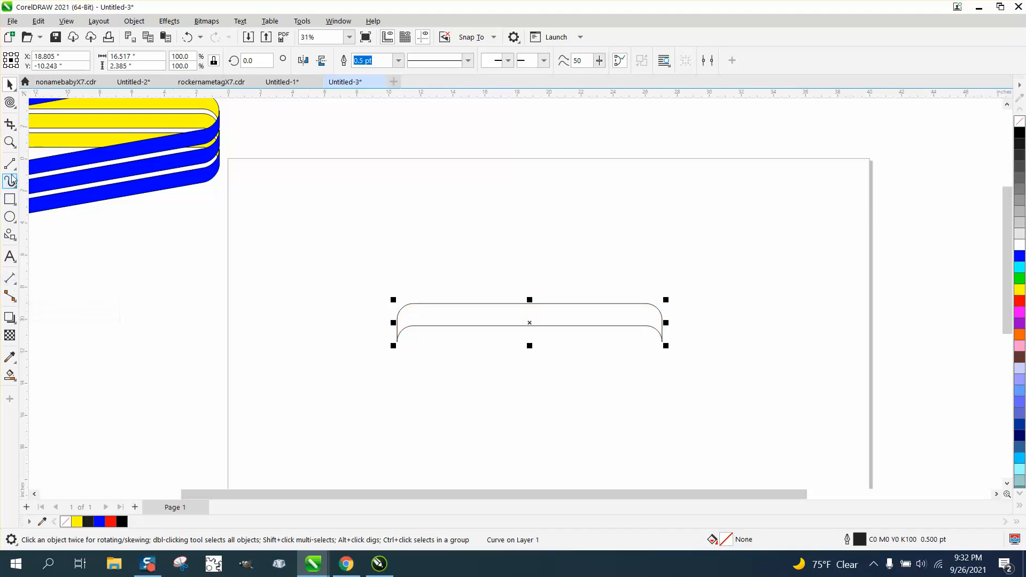
Cut the band with a vertical line and move the yellow-filled piece above the outline
{"action": "left_click", "coordinate": [10, 182]}
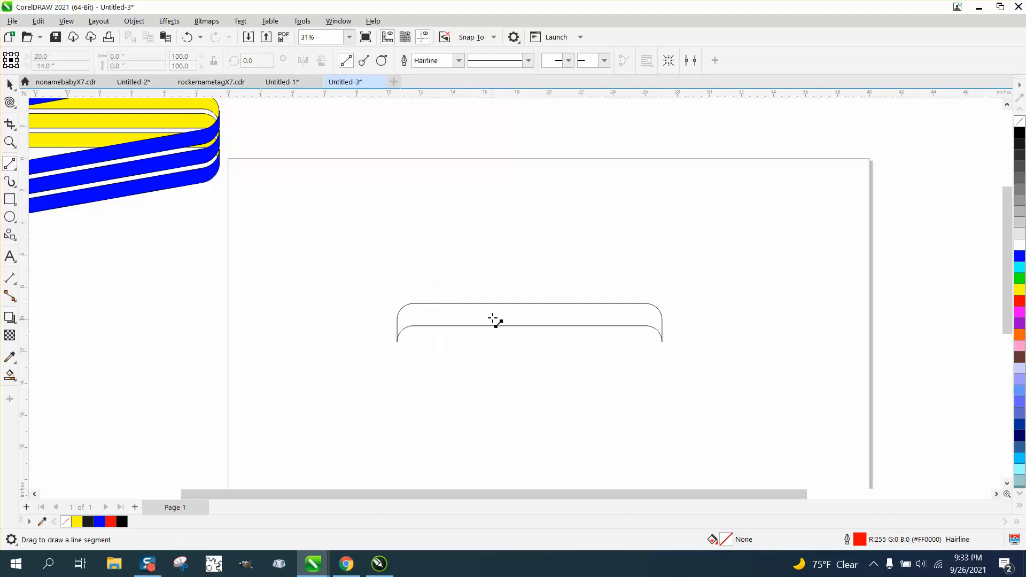
{"action": "left_click_drag", "start_coordinate": [443, 272], "coordinate": [444, 355]}
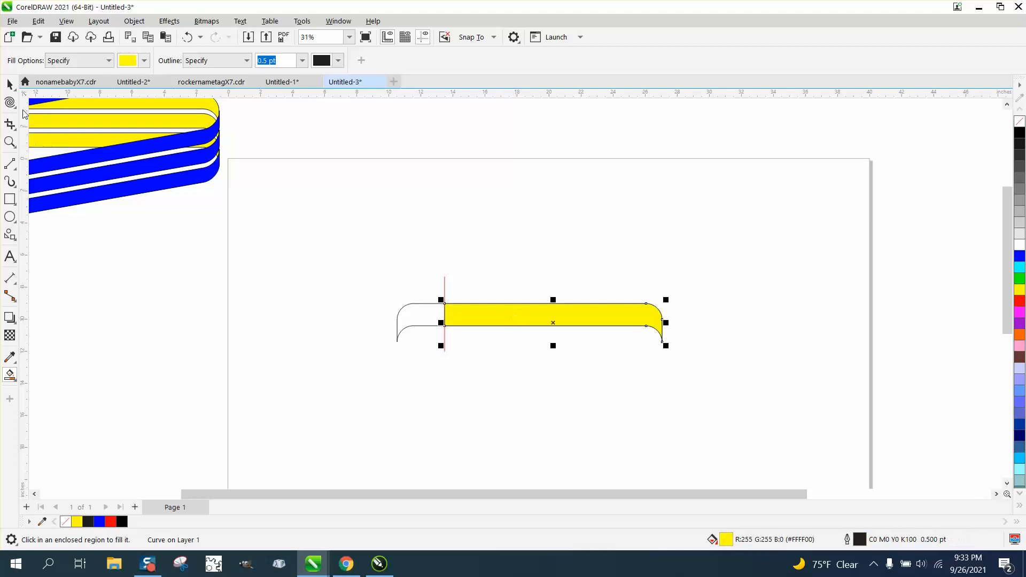
{"action": "left_click", "coordinate": [553, 322]}
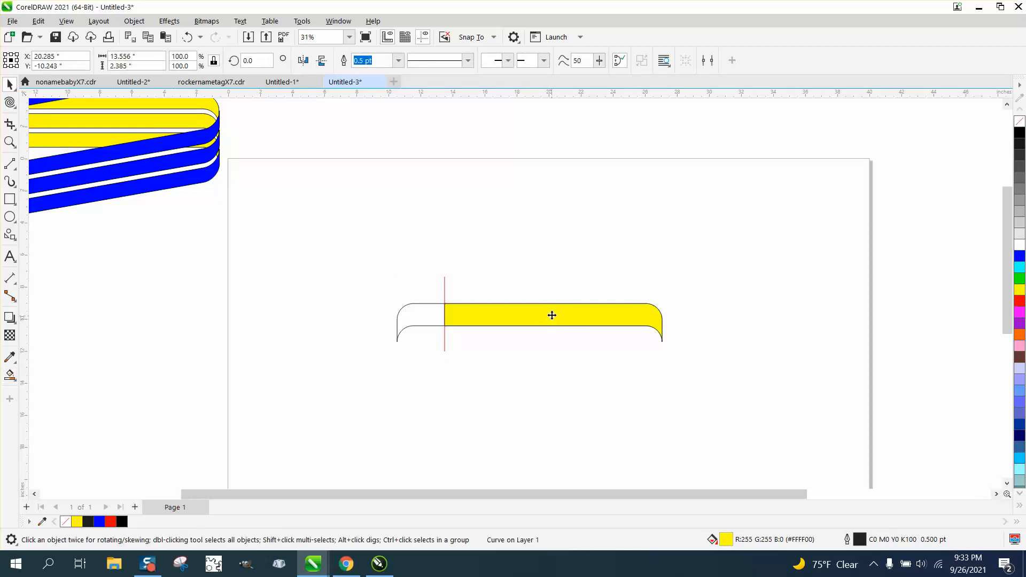
{"action": "left_click_drag", "start_coordinate": [551, 314], "coordinate": [553, 227]}
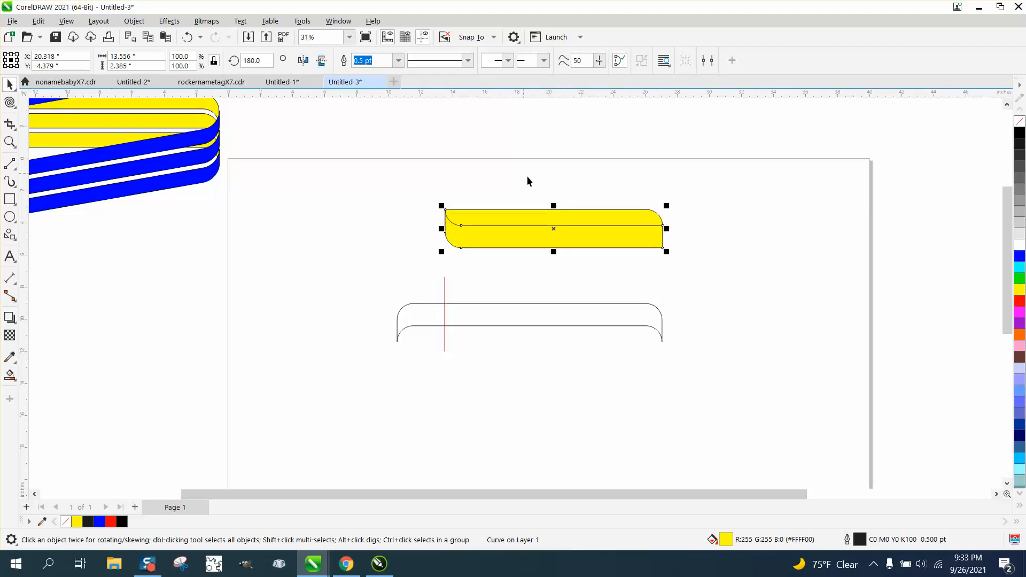
Move the rotated yellow piece against the band to form one continuous curled ribbon
{"action": "left_click_drag", "start_coordinate": [553, 229], "coordinate": [495, 251]}
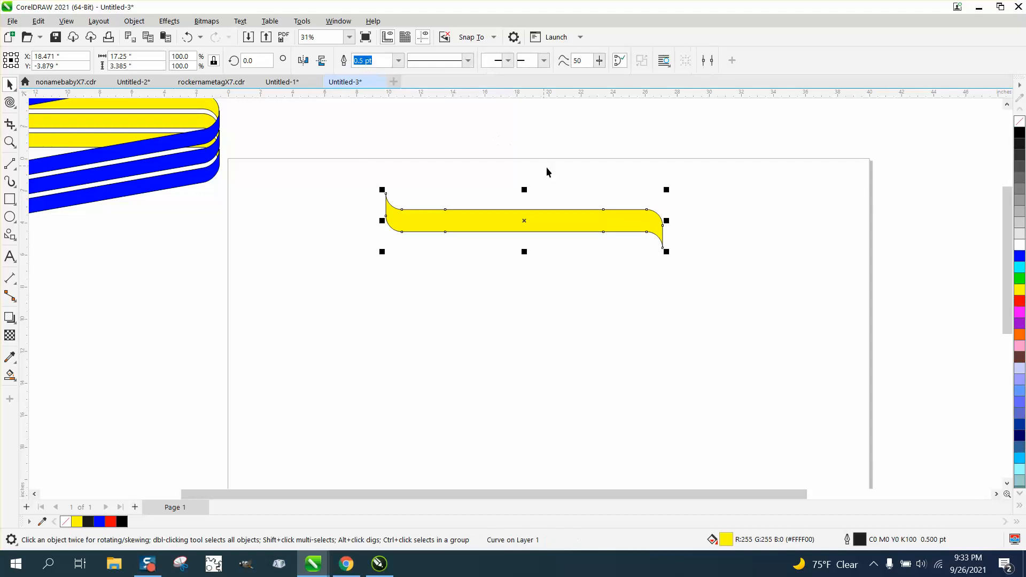
{"action": "mouse_move", "coordinate": [524, 213]}
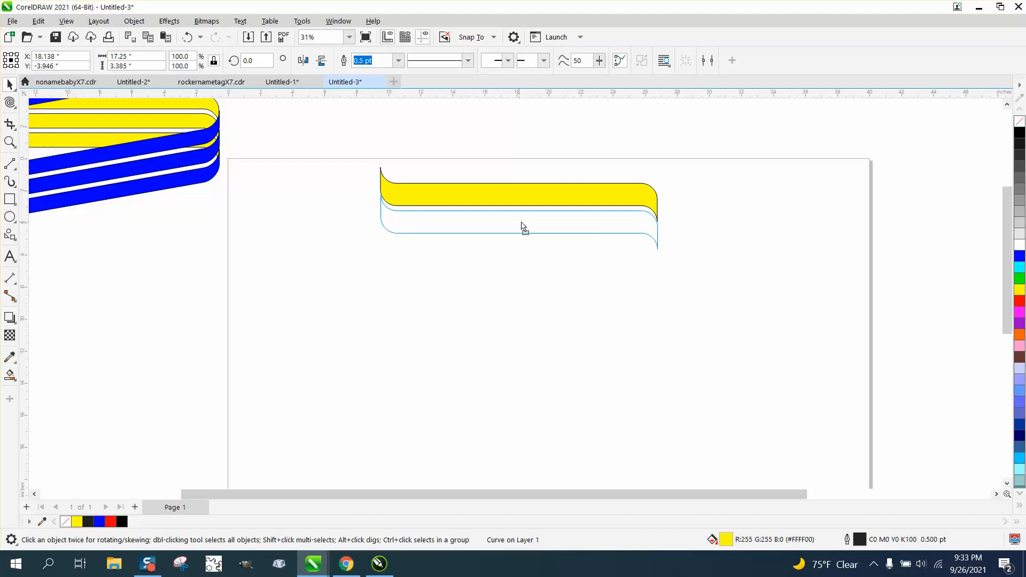
Drop another copy of the curled band lower down to build the three-band stack
{"action": "left_click", "coordinate": [520, 236]}
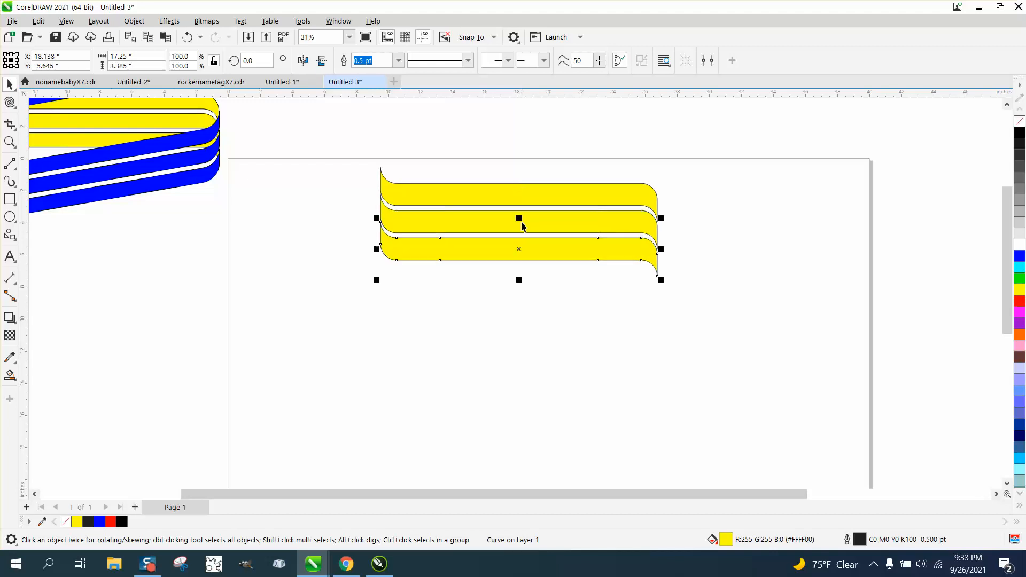
{"action": "mouse_move", "coordinate": [568, 305]}
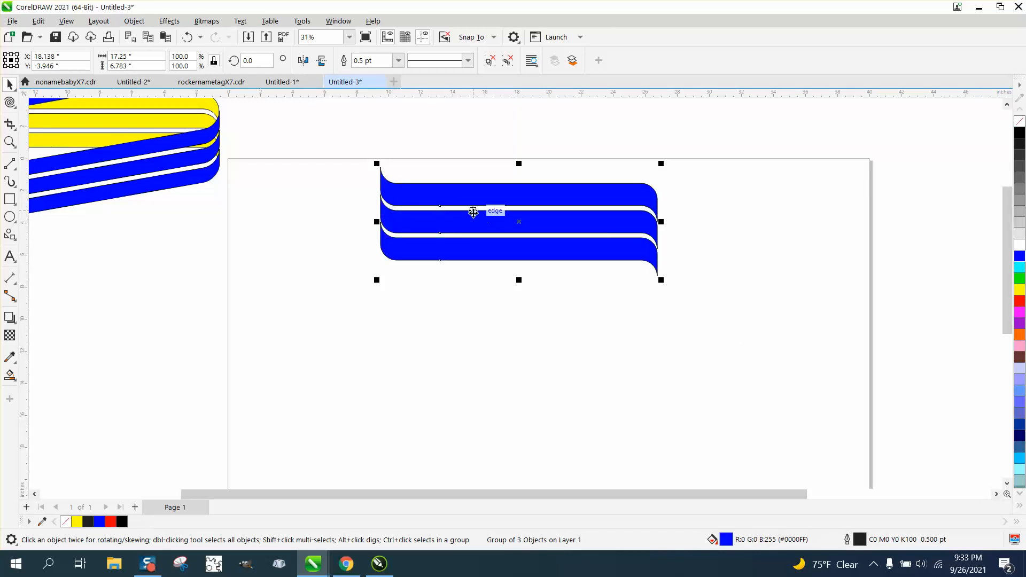
Skew the blue three-band group downward to the right across the yellow bands
{"action": "left_click", "coordinate": [520, 222]}
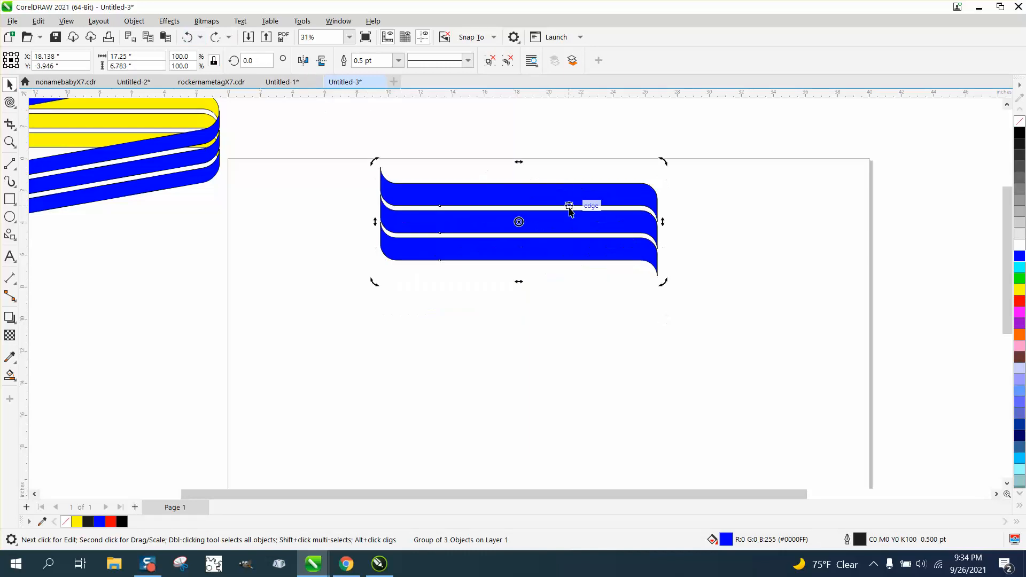
{"action": "left_click", "coordinate": [542, 223]}
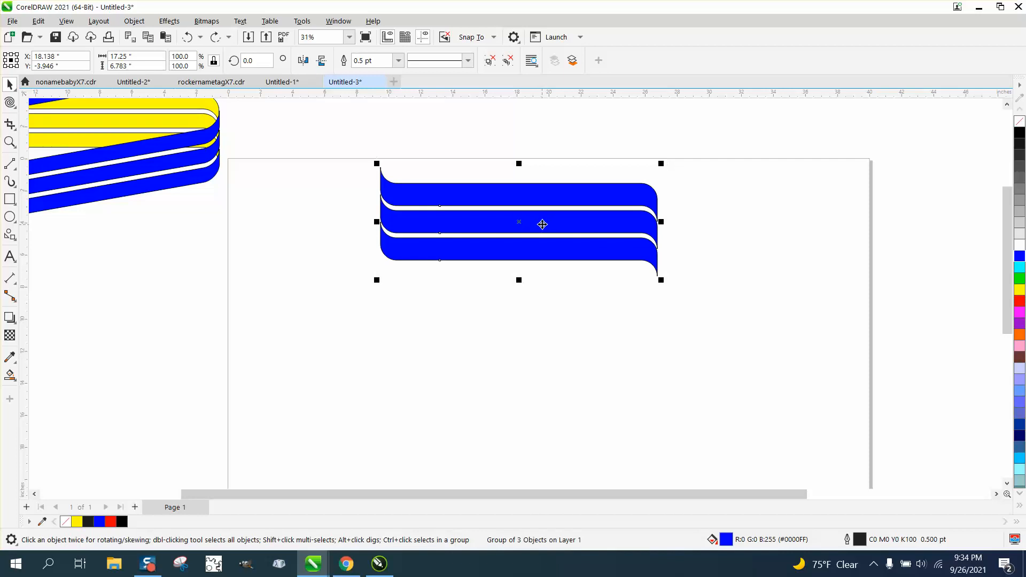
{"action": "left_click_drag", "start_coordinate": [542, 223], "coordinate": [506, 275]}
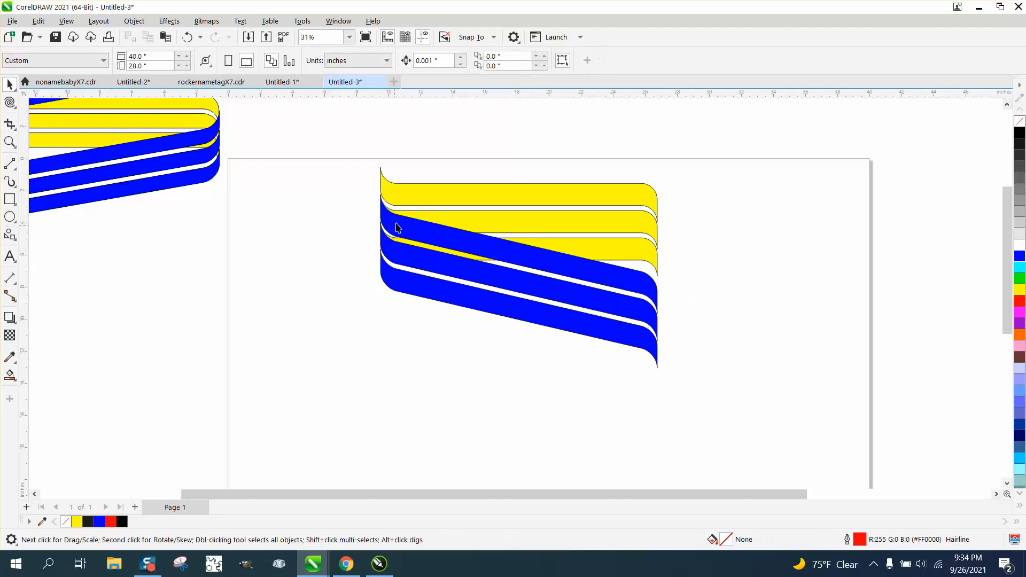
Select the yellow horizontal bands to copy them flipped below the blue diagonal
{"action": "left_click", "coordinate": [396, 227]}
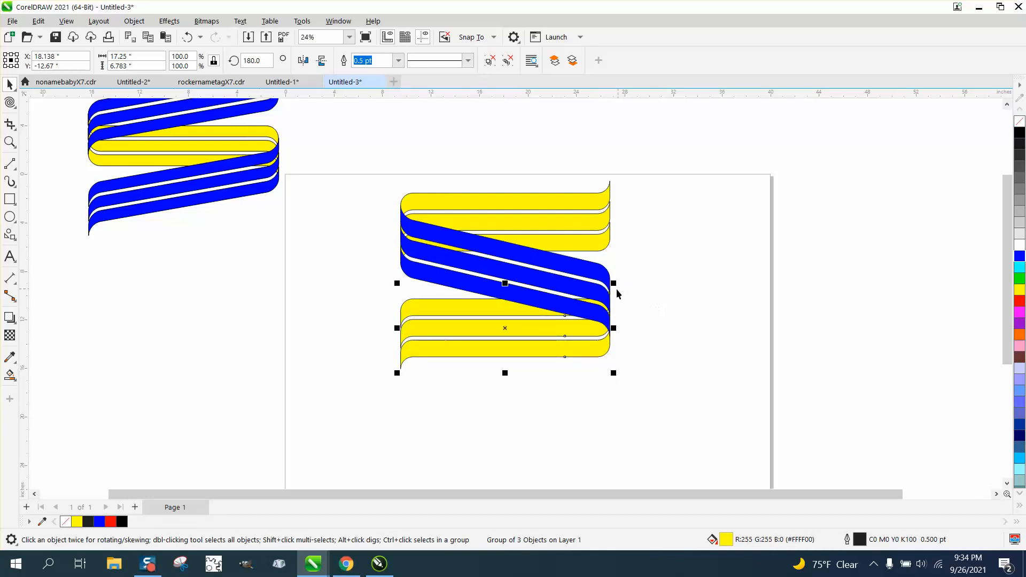
{"action": "mouse_move", "coordinate": [611, 293]}
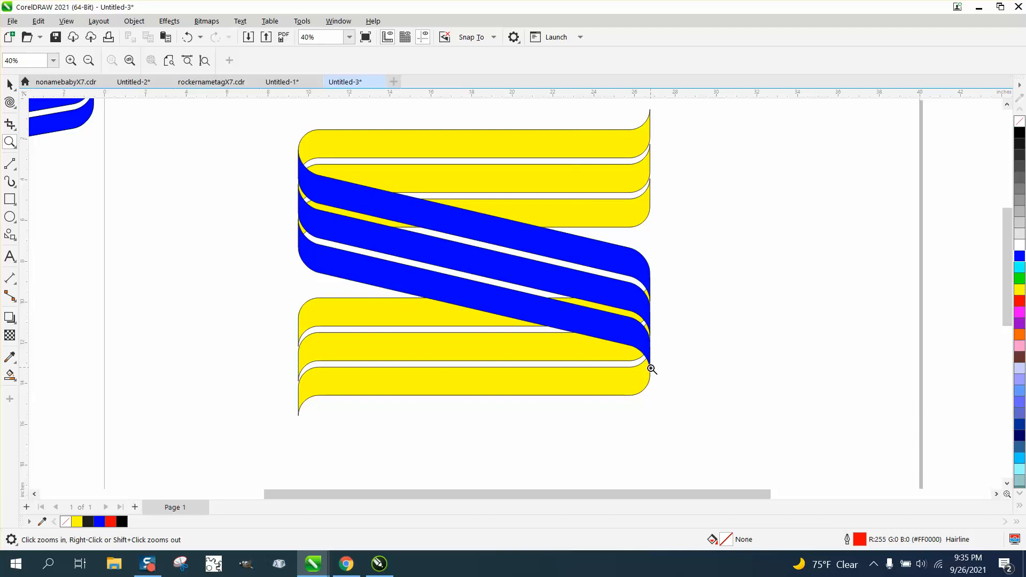
{"action": "mouse_move", "coordinate": [508, 150]}
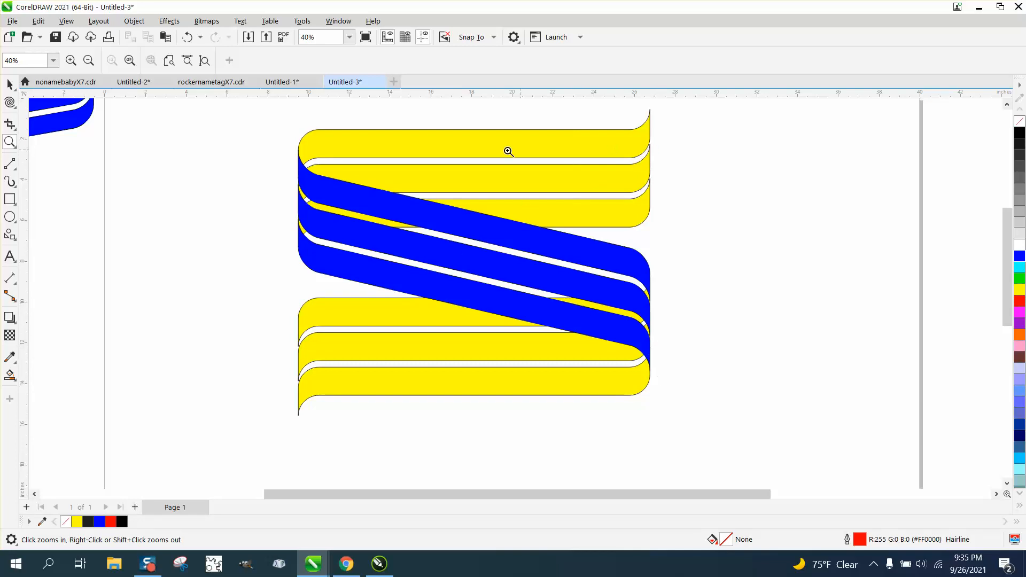
{"action": "mouse_move", "coordinate": [520, 347]}
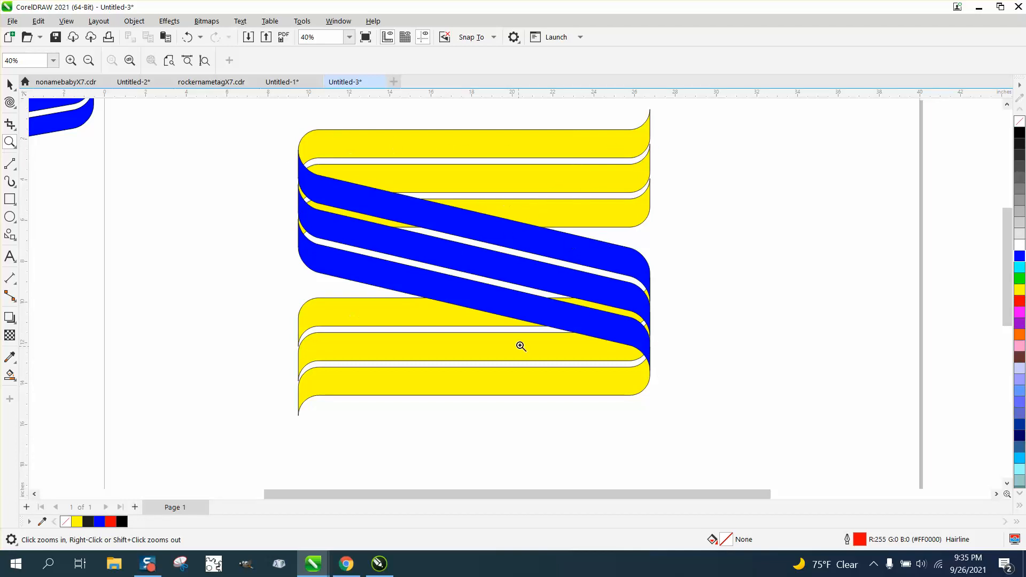
Select the blue diagonal group and close the calculator before cutting the top bands
{"action": "left_click", "coordinate": [10, 83]}
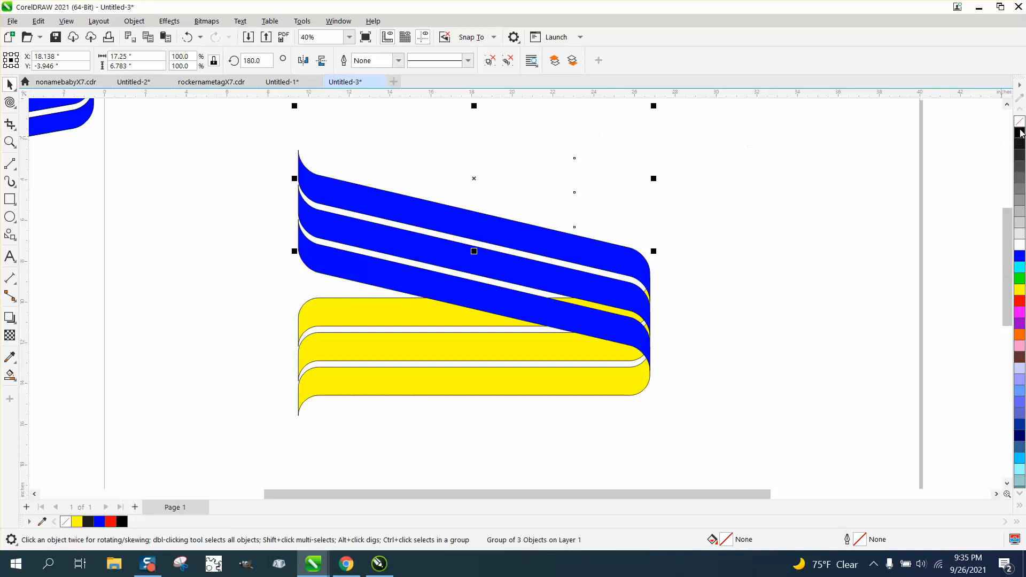
{"action": "left_click", "coordinate": [10, 163]}
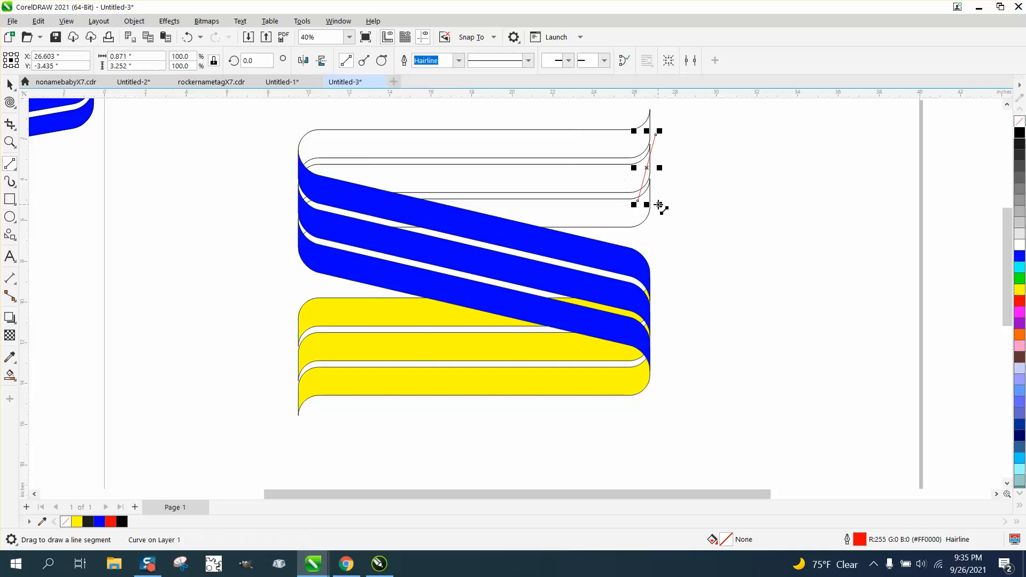
{"action": "left_click", "coordinate": [413, 563]}
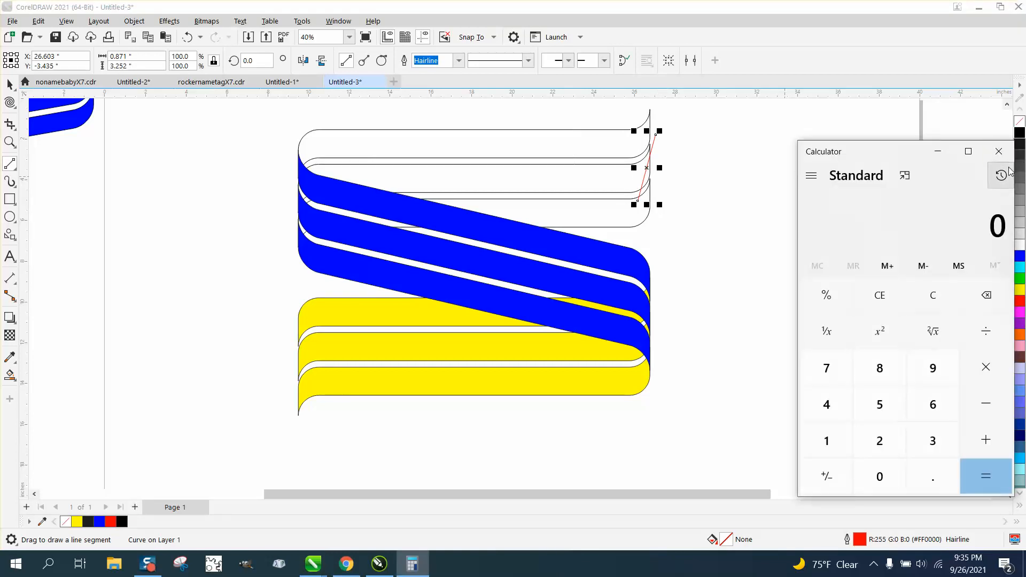
{"action": "left_click", "coordinate": [1000, 151]}
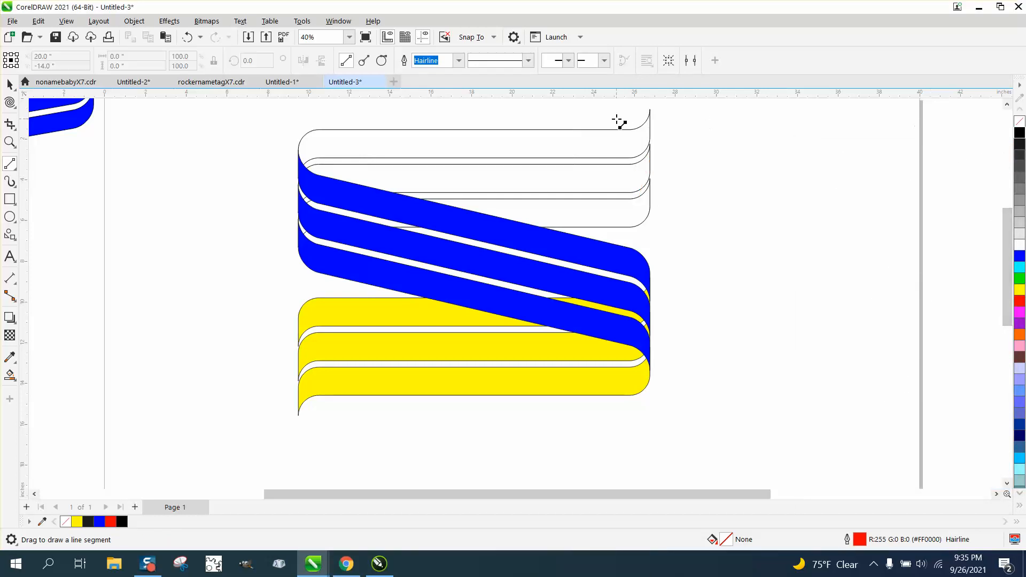
Draw a vertical line down through the top bands near their right curls
{"action": "left_click_drag", "start_coordinate": [619, 120], "coordinate": [622, 226]}
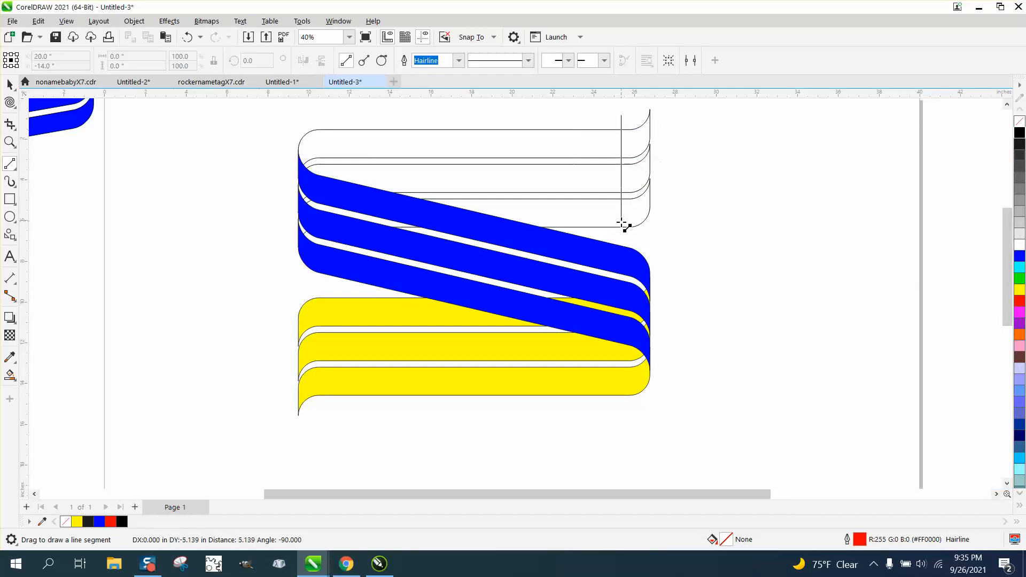
{"action": "left_click_drag", "start_coordinate": [620, 110], "coordinate": [620, 226]}
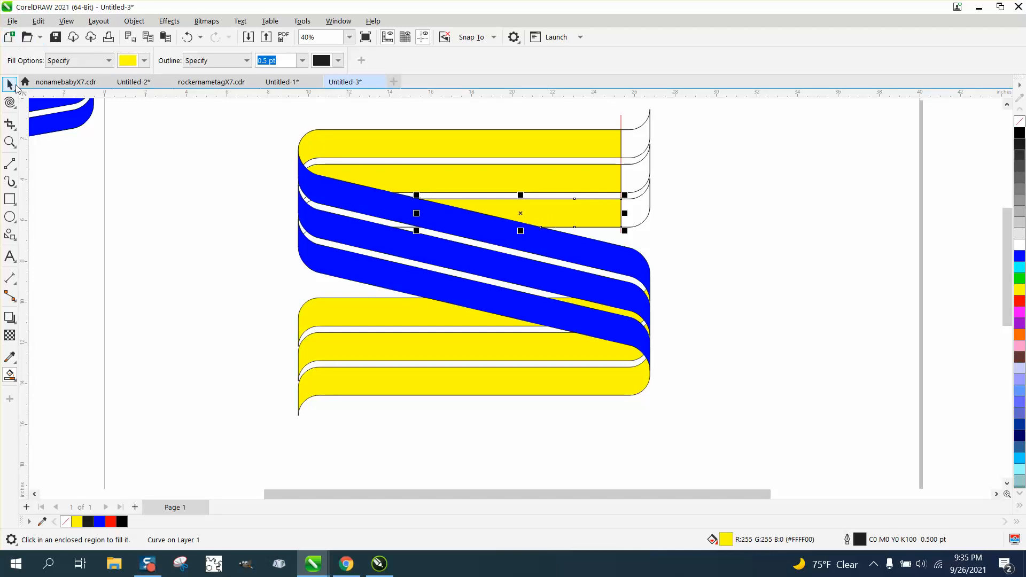
Set the nudge distance to 18 inches and select the blue diagonal band group
{"action": "left_click", "coordinate": [10, 84]}
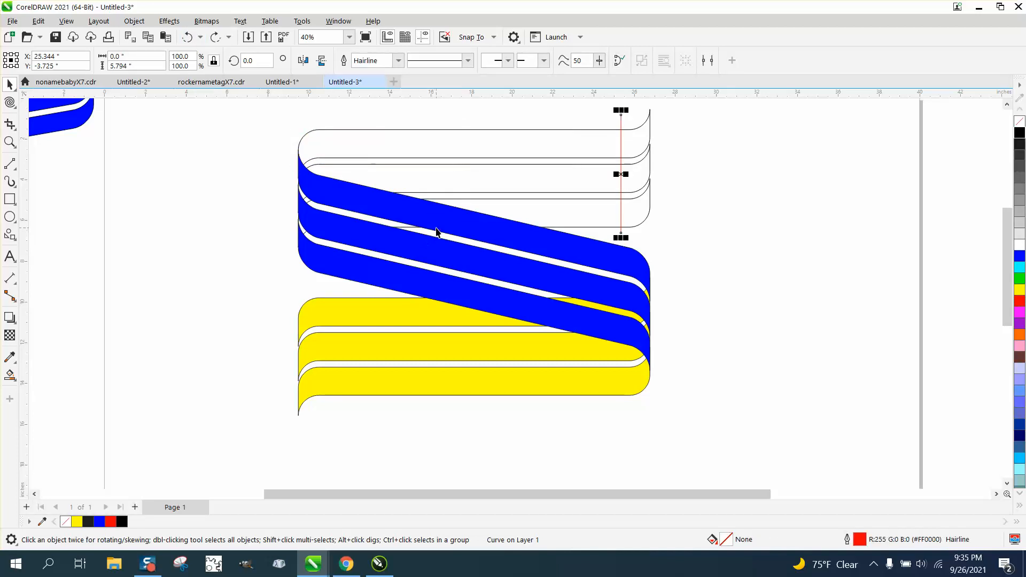
{"action": "left_click", "coordinate": [437, 233]}
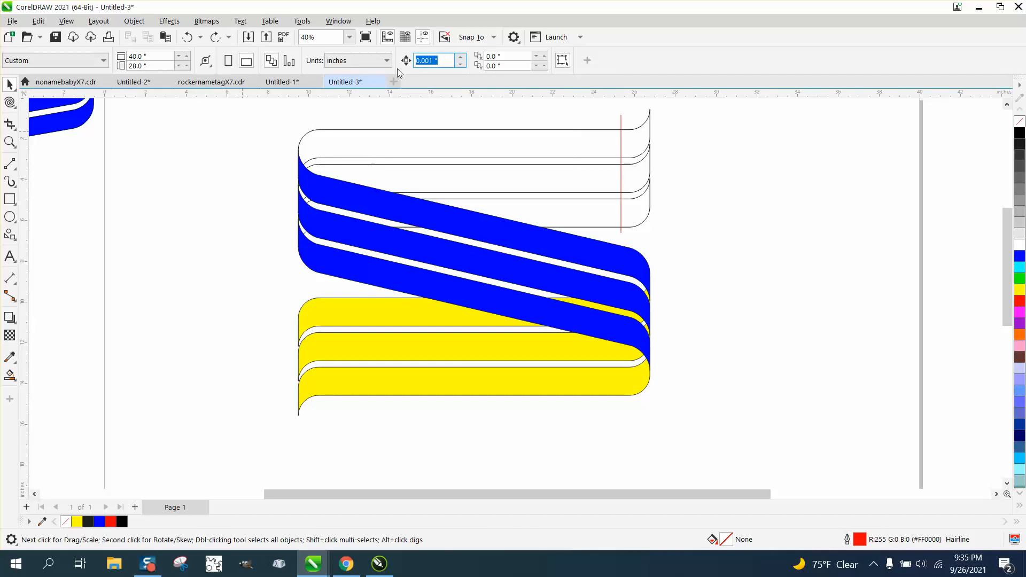
{"action": "left_click", "coordinate": [533, 235]}
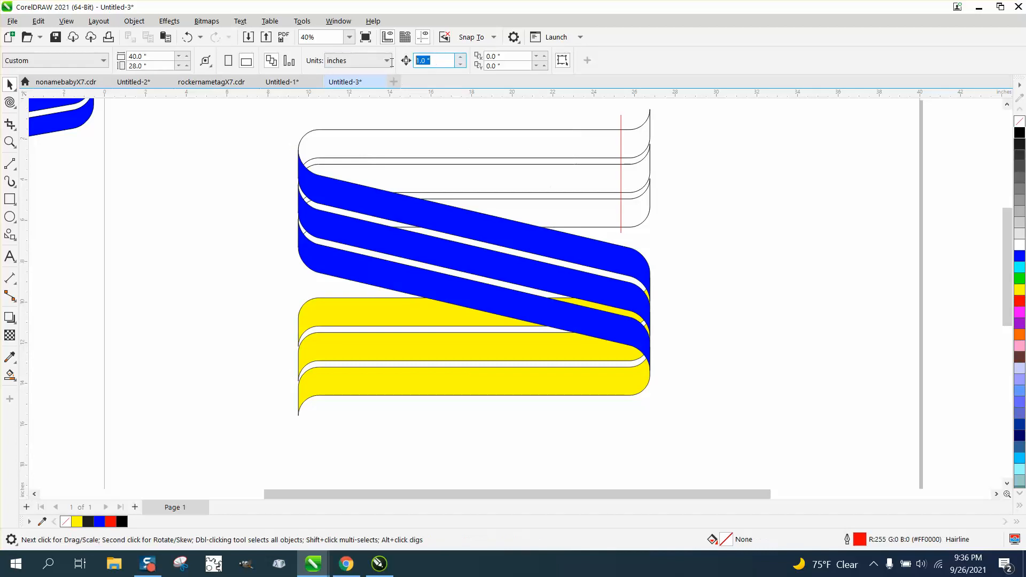
{"action": "type", "text": "18"}
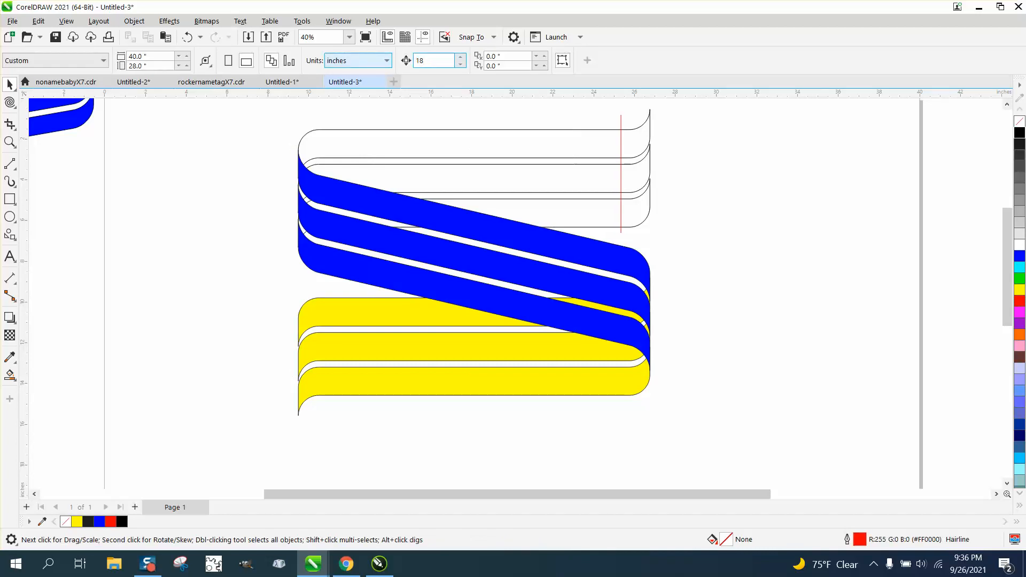
{"action": "left_click", "coordinate": [511, 233]}
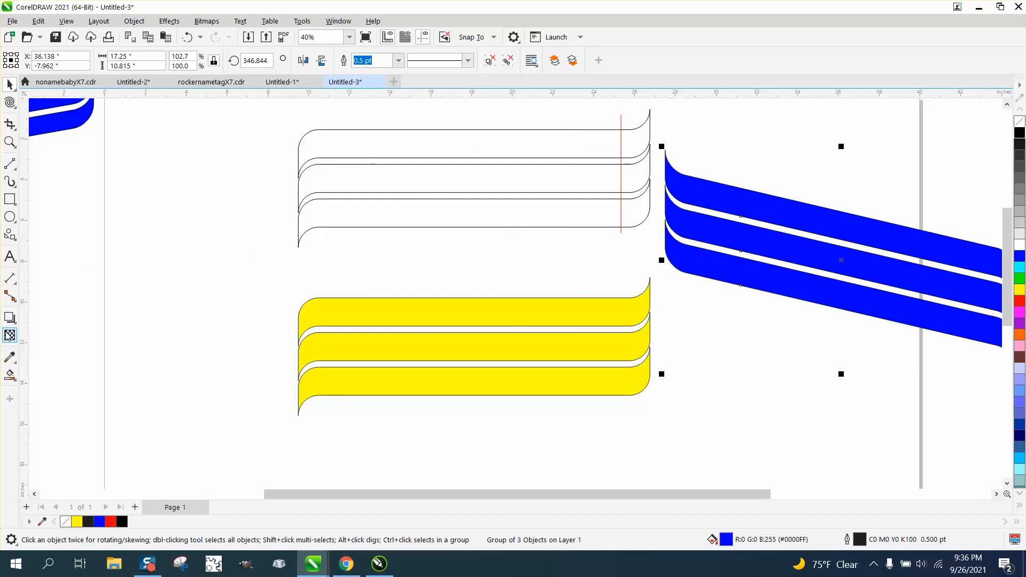
Zoom out to view the yellow bands laid over the blue diagonal group
{"action": "left_click", "coordinate": [9, 376]}
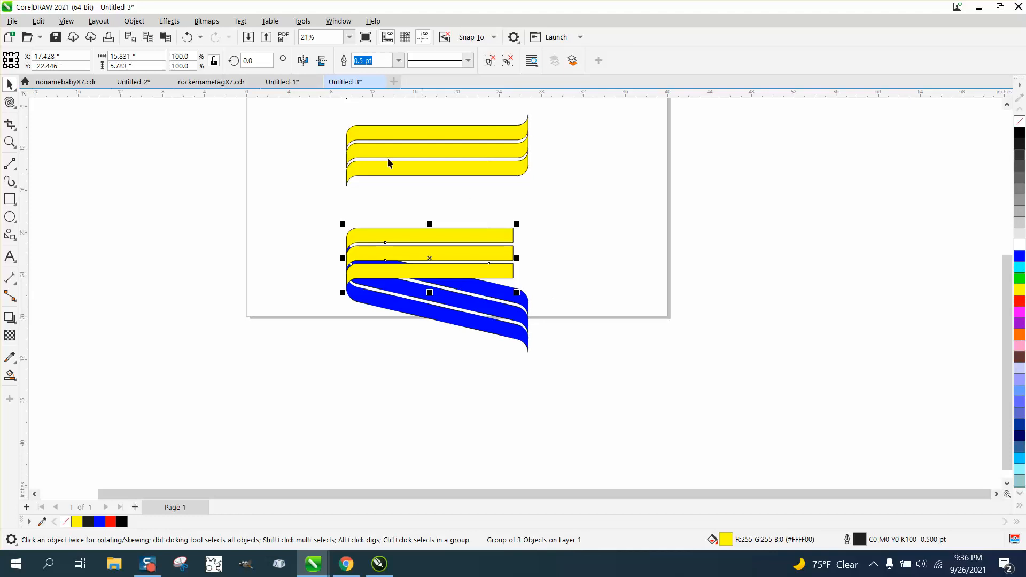
Mirror the straight yellow bands vertically and zoom in where they meet the blue curve
{"action": "left_click", "coordinate": [321, 60]}
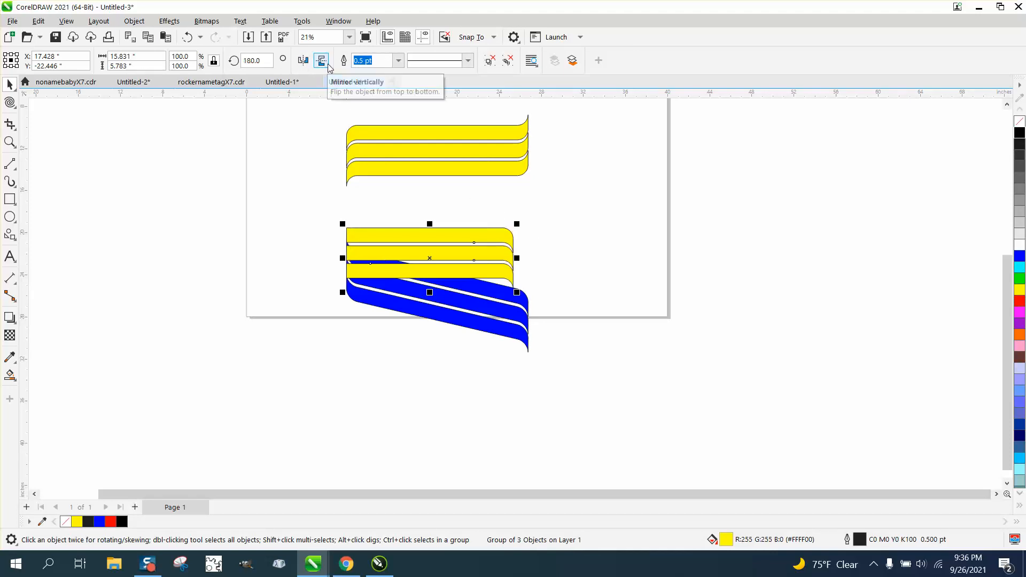
{"action": "left_click", "coordinate": [320, 60]}
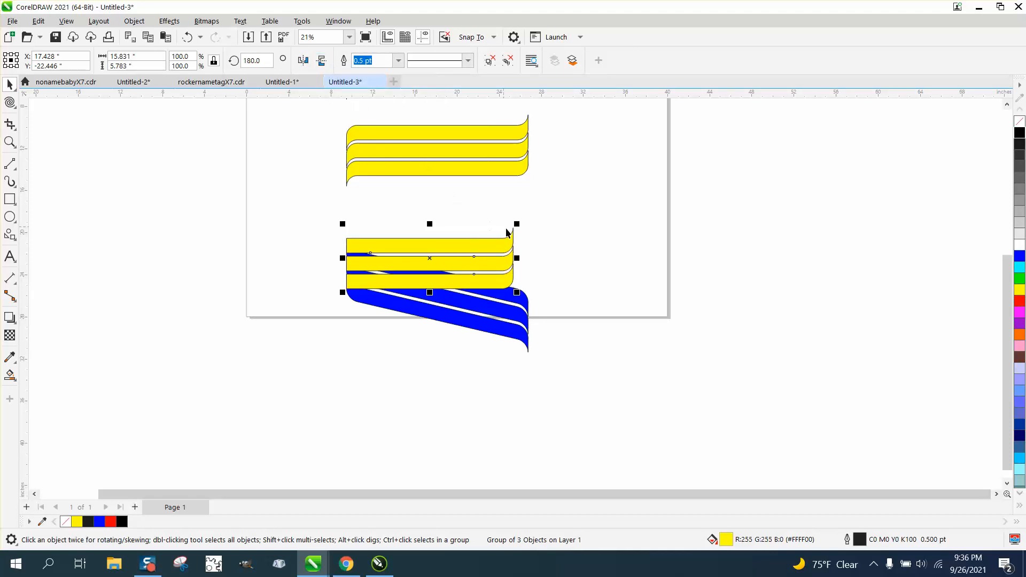
{"action": "mouse_move", "coordinate": [512, 232]}
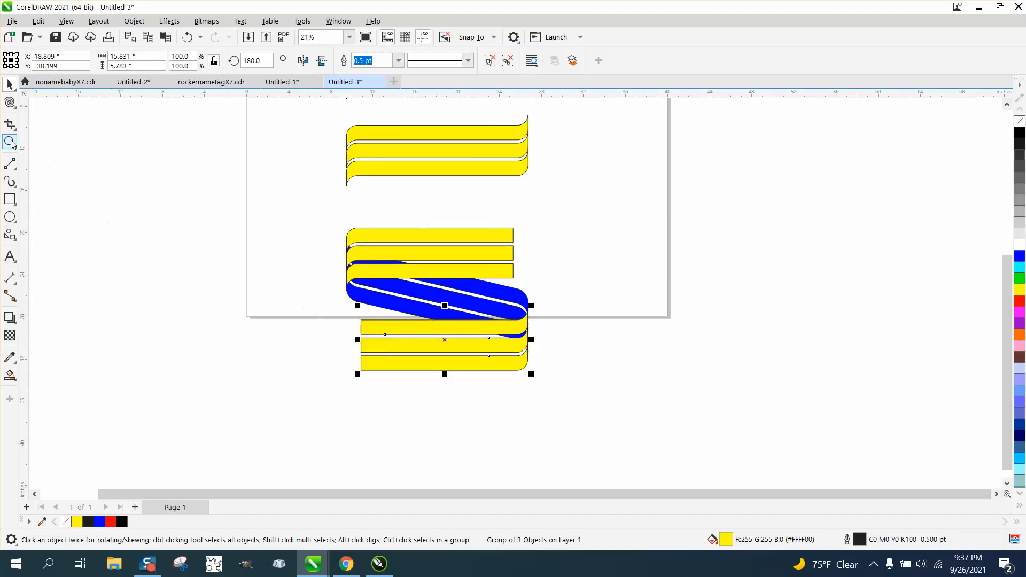
{"action": "left_click", "coordinate": [10, 143]}
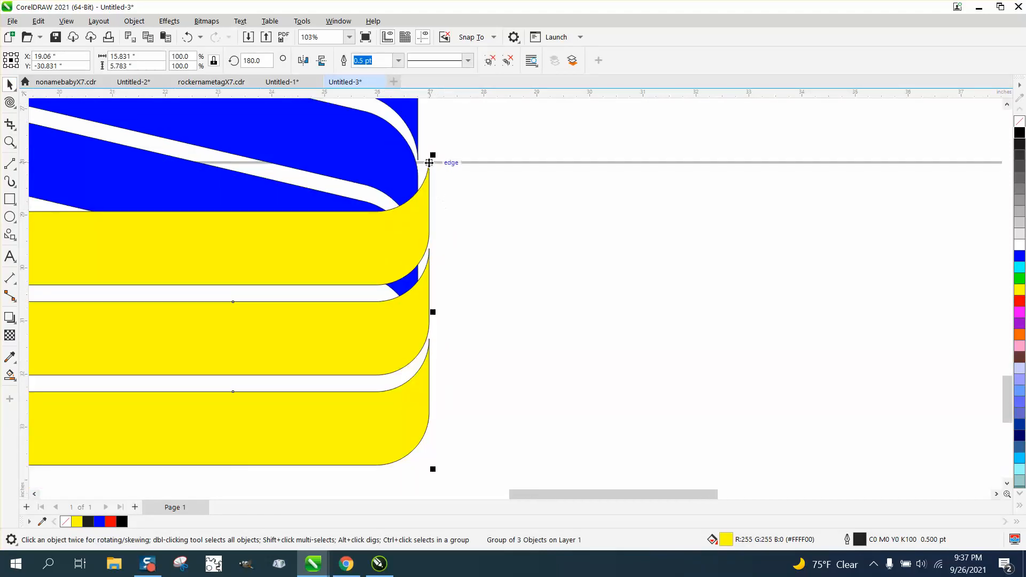
Align the yellow bands to the blue curve, then move the whole ribbon below the page
{"action": "left_click_drag", "start_coordinate": [432, 163], "coordinate": [419, 121]}
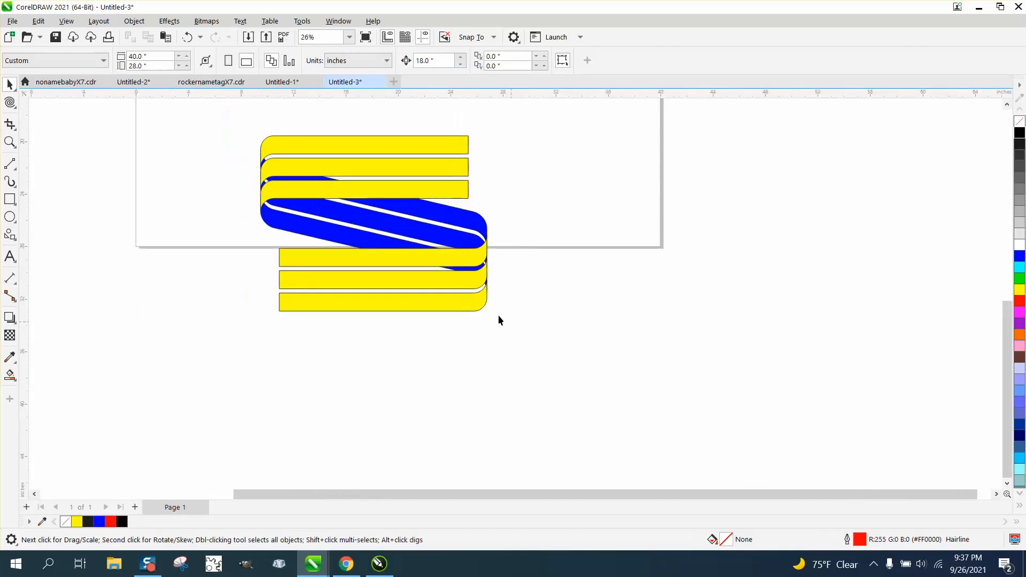
{"action": "left_click", "coordinate": [373, 223]}
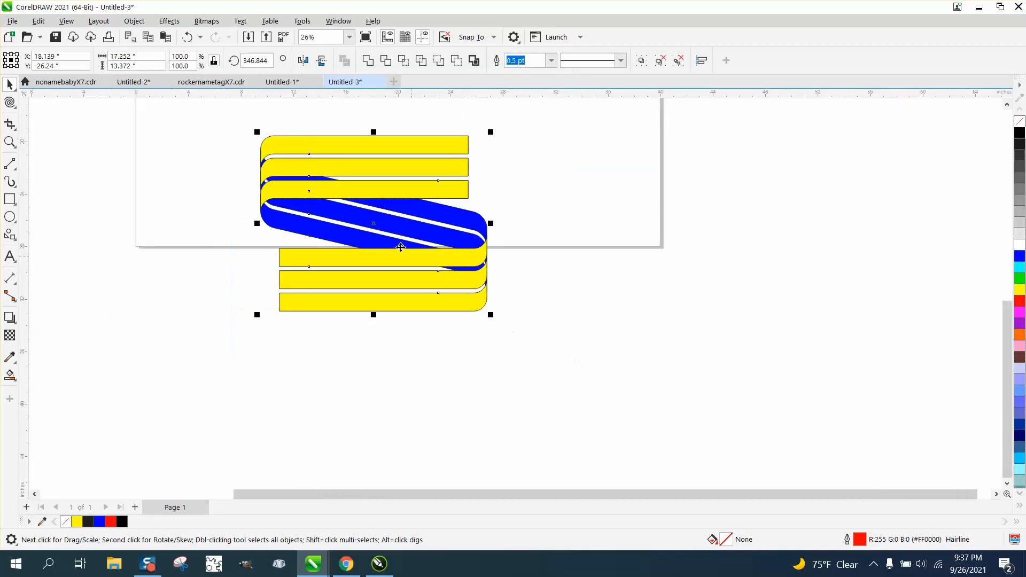
{"action": "left_click_drag", "start_coordinate": [373, 223], "coordinate": [556, 342]}
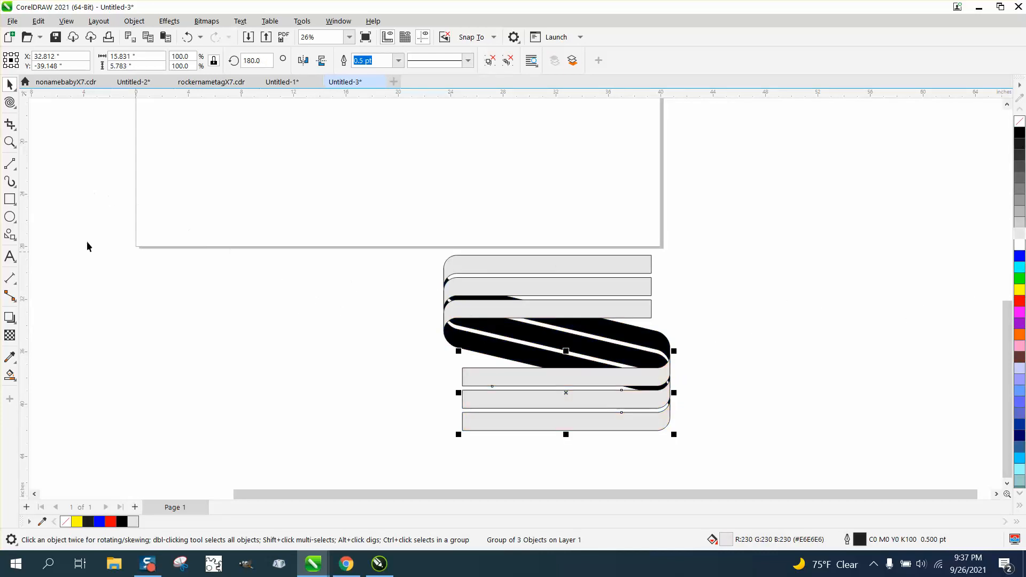
Zoom on the ribbon folds and remove the outlines with the No Color swatch
{"action": "left_click", "coordinate": [533, 376]}
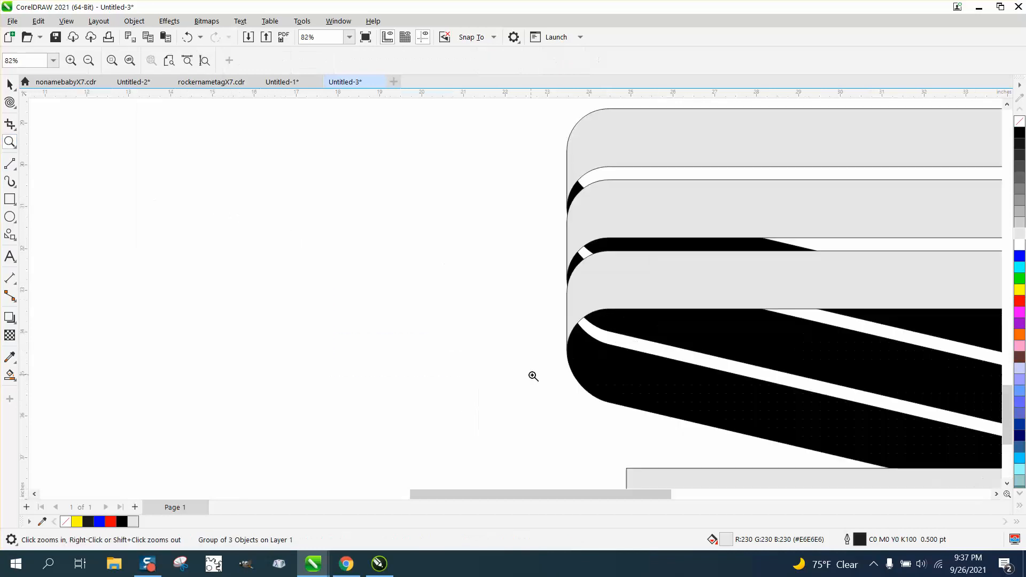
{"action": "left_click", "coordinate": [534, 376]}
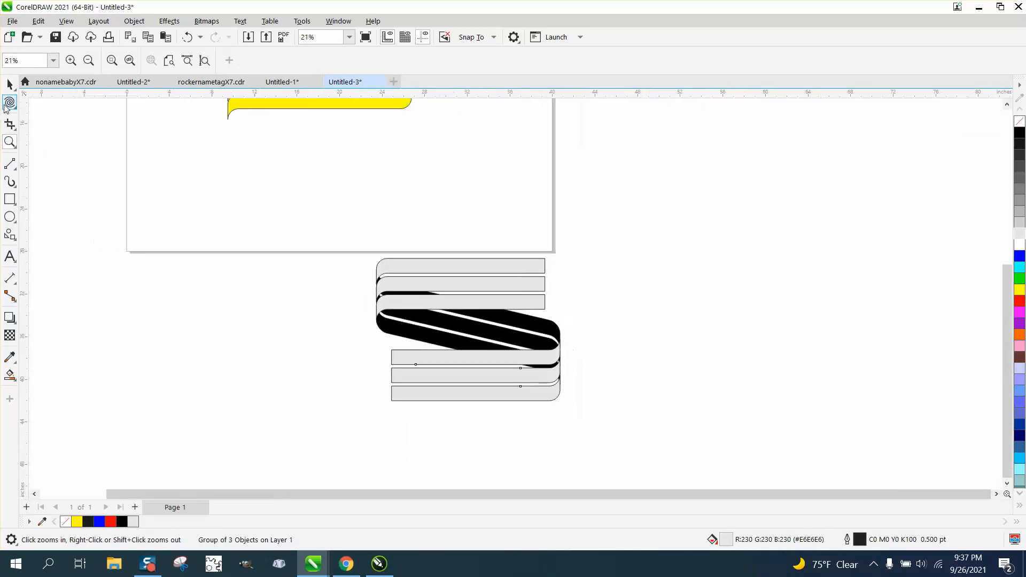
{"action": "left_click", "coordinate": [467, 329]}
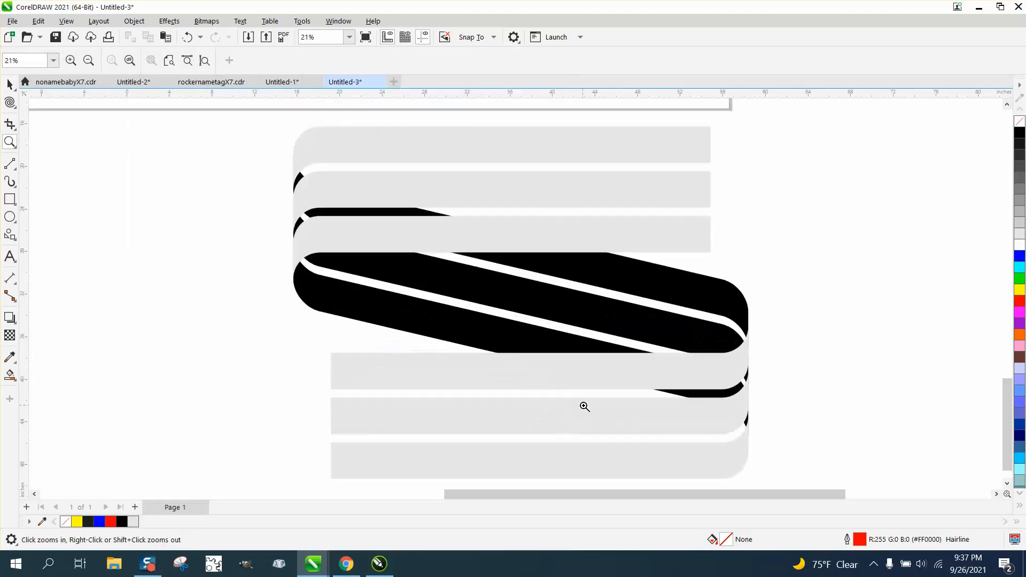
{"action": "left_click", "coordinate": [583, 407]}
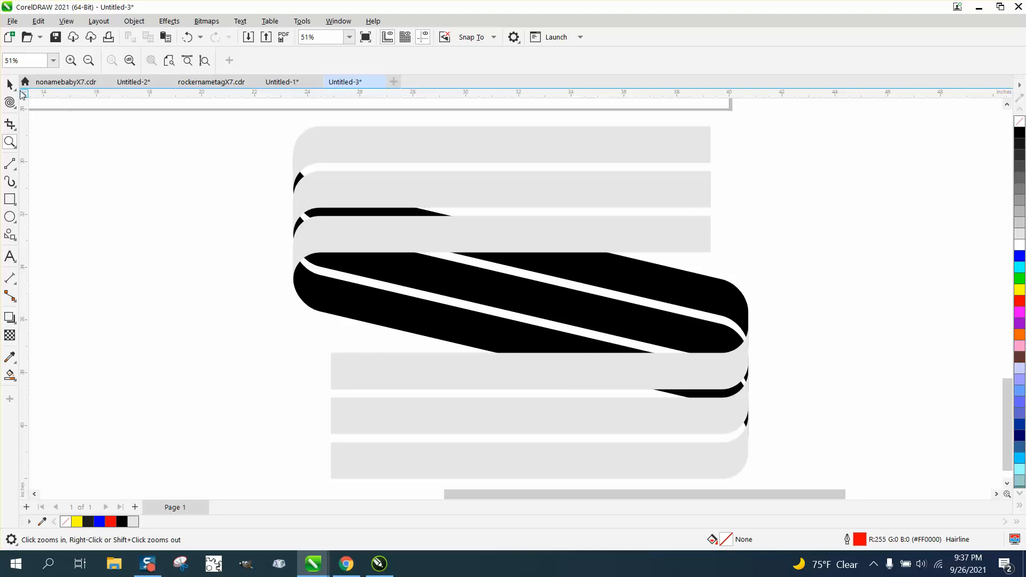
Return to the Pick tool for selecting objects
{"action": "left_click", "coordinate": [9, 83]}
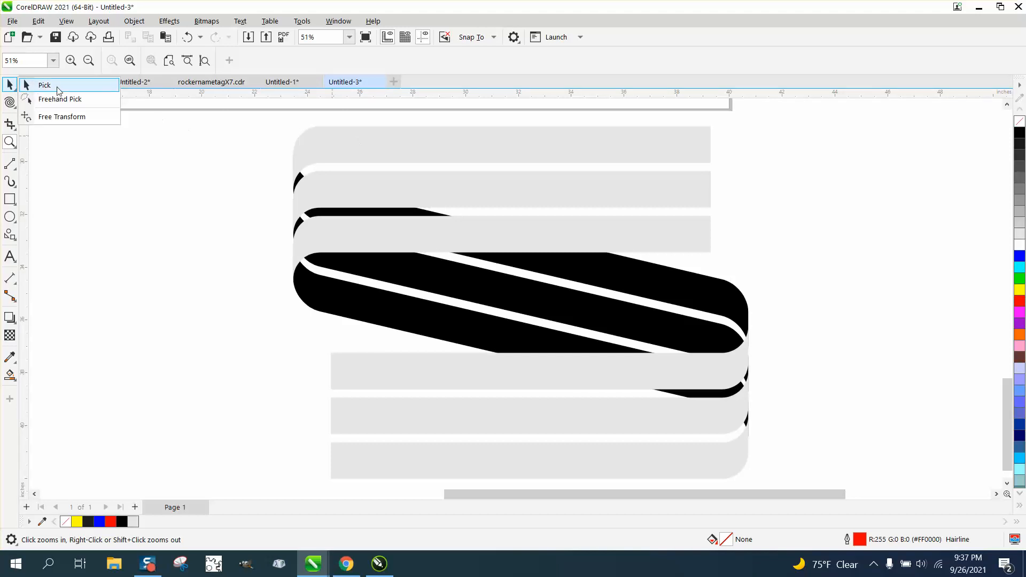
{"action": "left_click", "coordinate": [44, 86]}
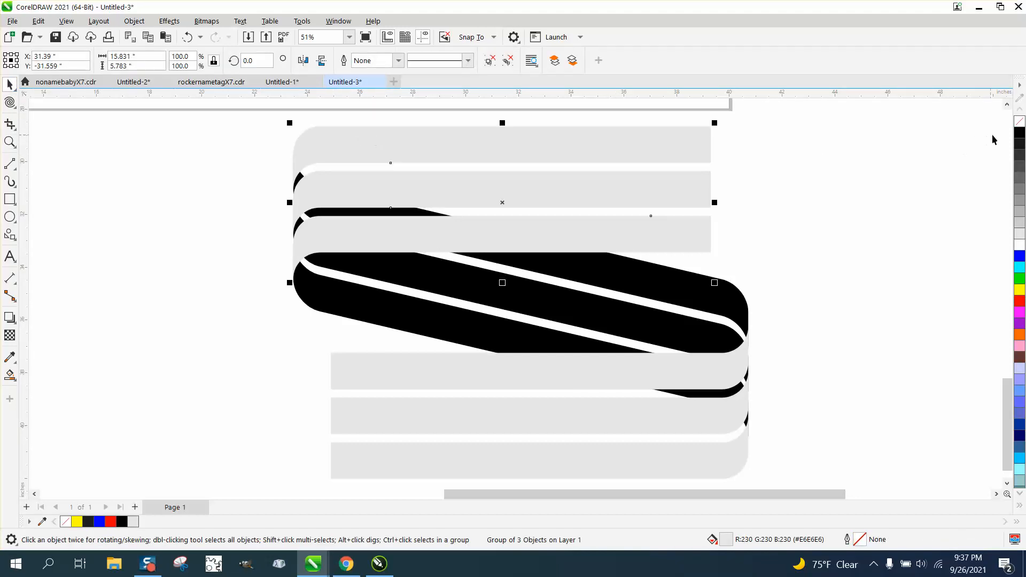